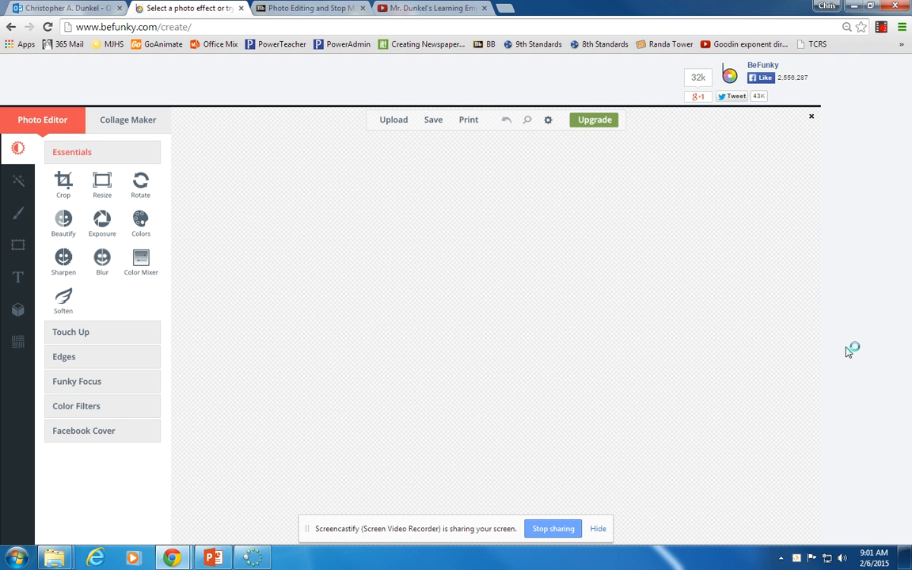
mouse_move(849, 351)
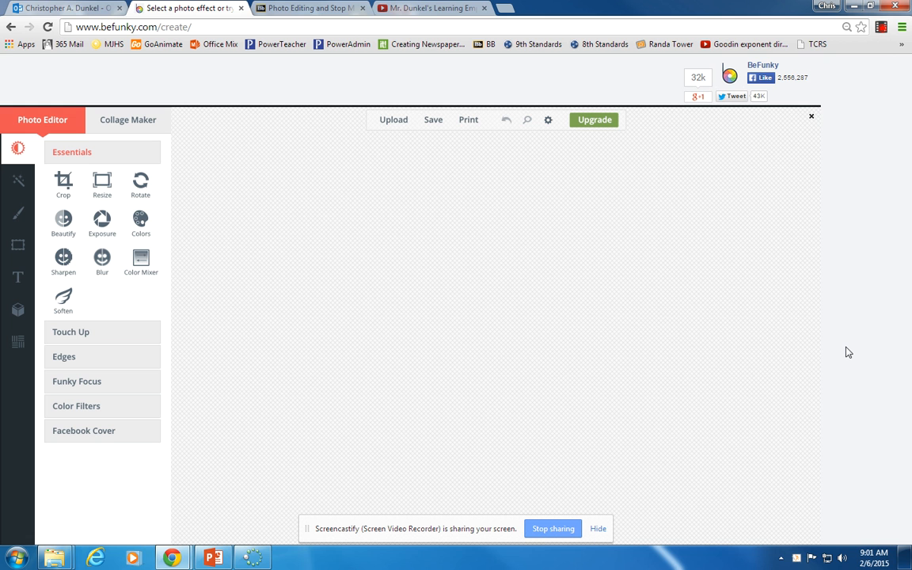
mouse_move(14, 112)
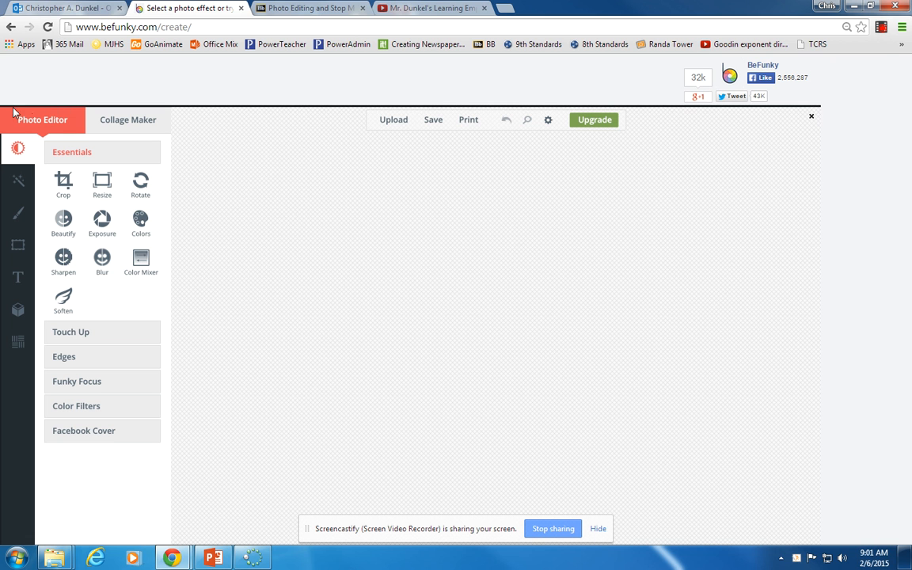
mouse_move(49, 130)
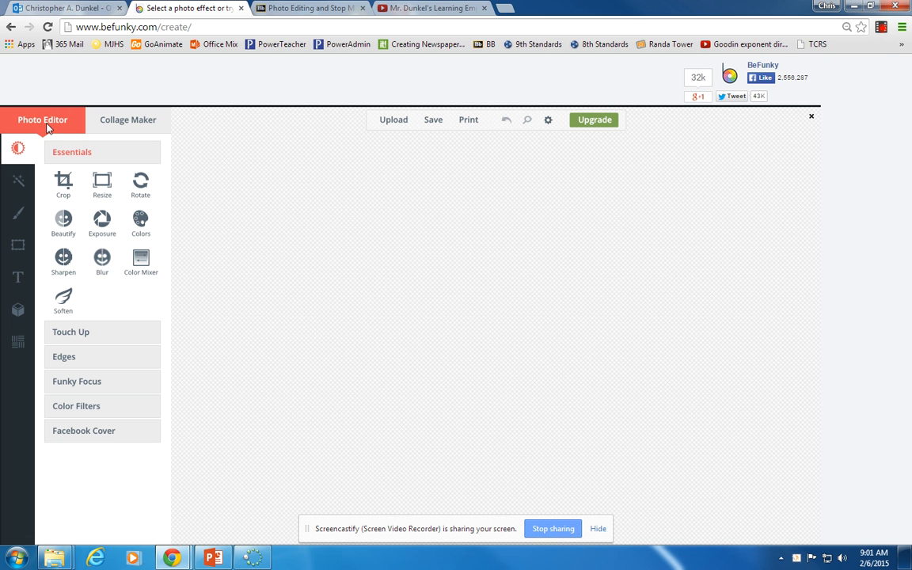
mouse_move(119, 124)
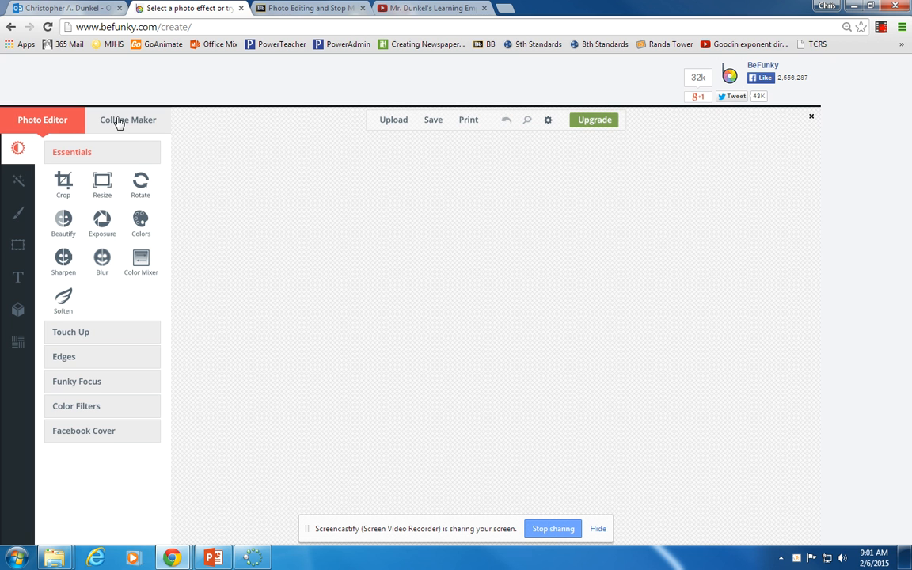
- Switch to the Collage Maker workspace with an empty layout and sample photos
click(127, 120)
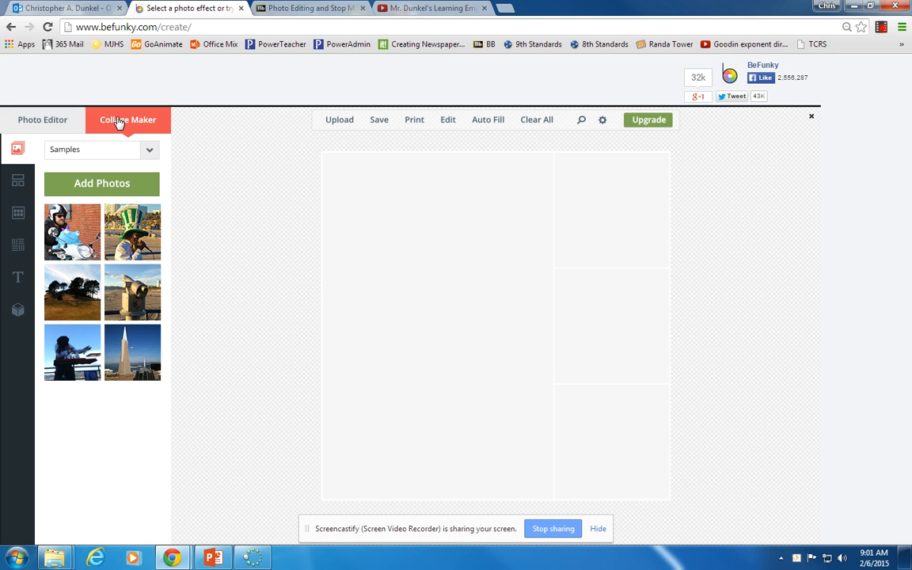
mouse_move(440, 254)
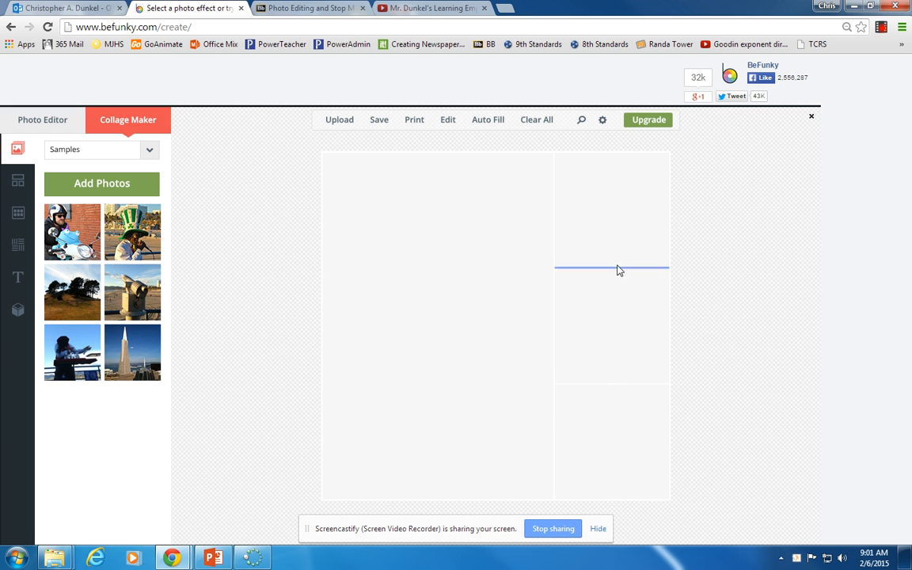
mouse_move(557, 260)
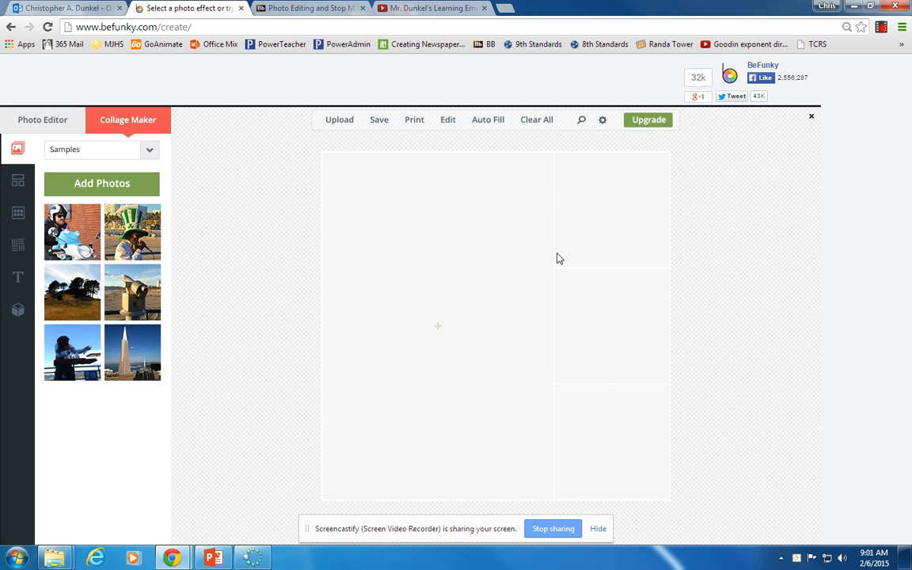
mouse_move(617, 429)
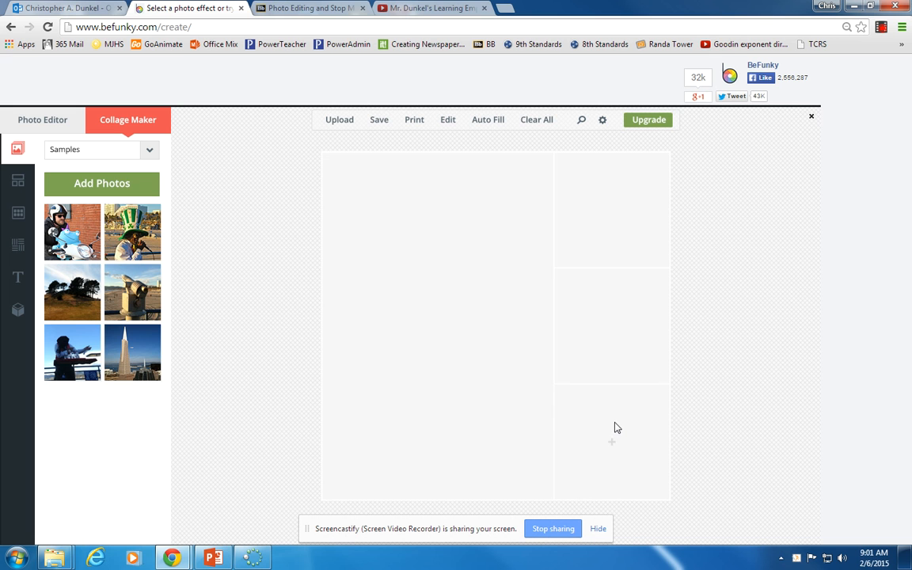
mouse_move(17, 180)
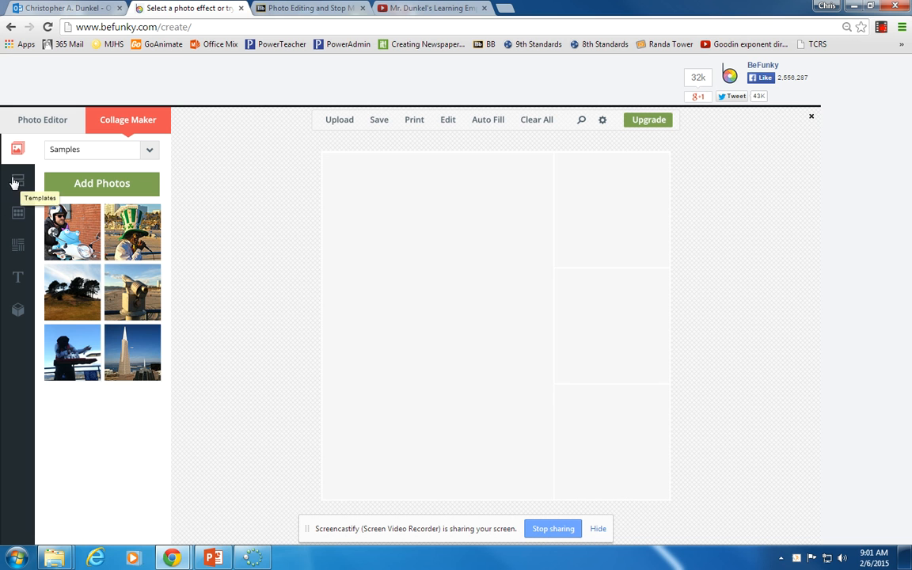
- Apply a six-tile collage layout with a large tile at the top left
click(18, 182)
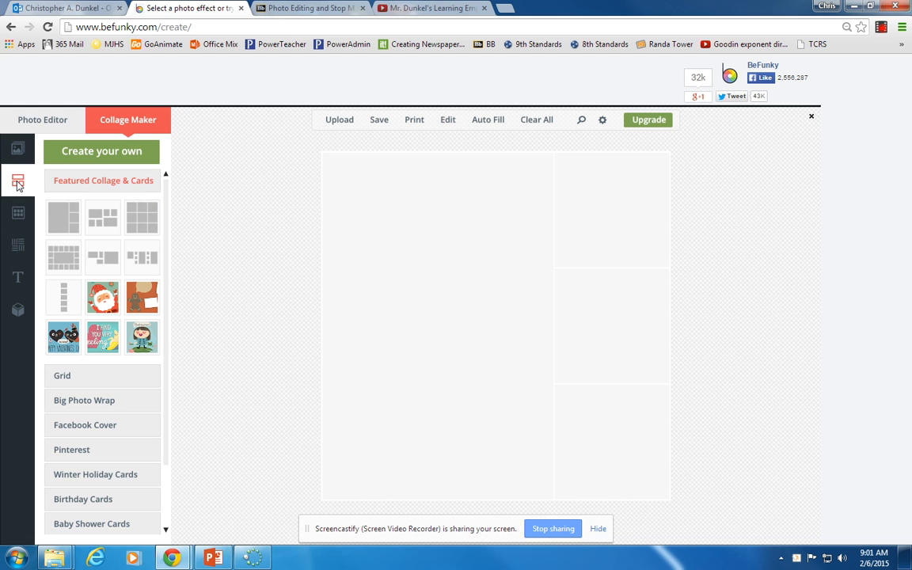
mouse_move(104, 228)
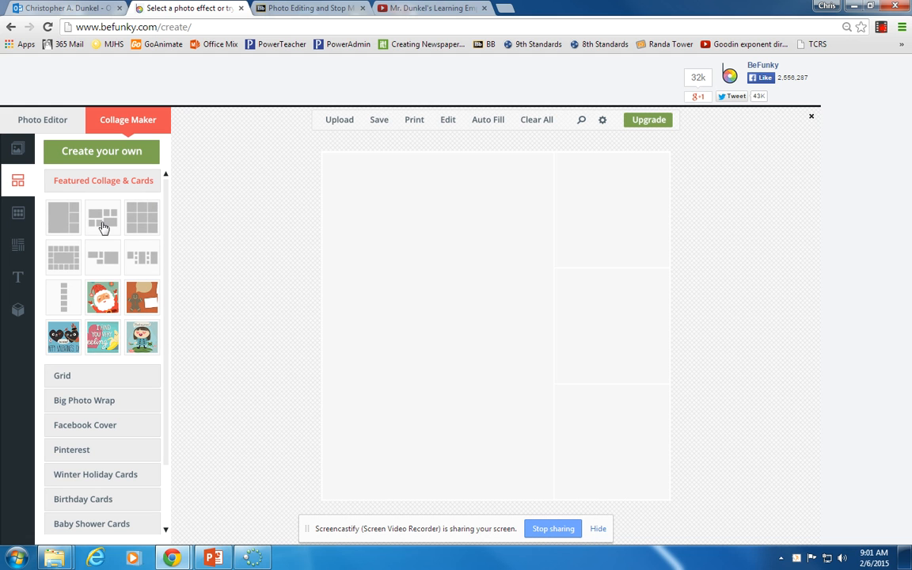
click(101, 216)
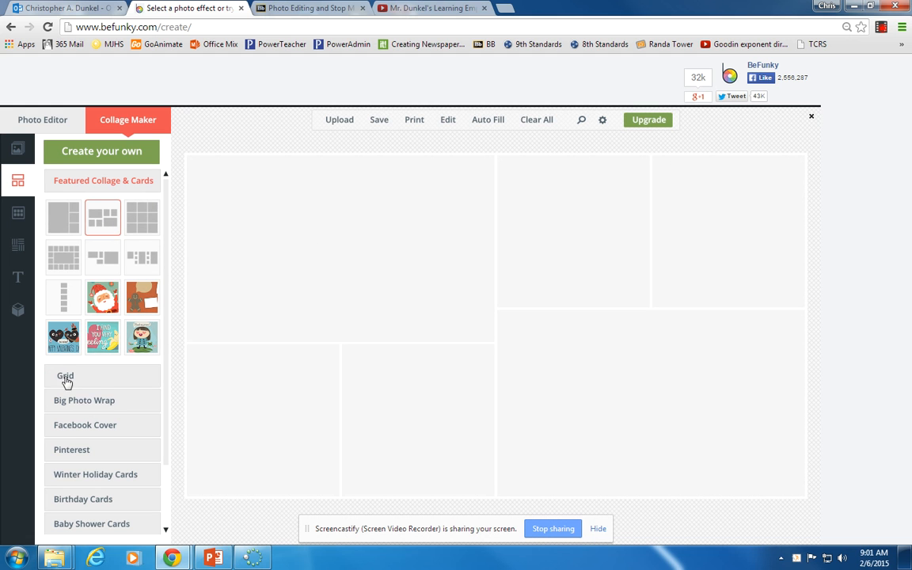
mouse_move(66, 408)
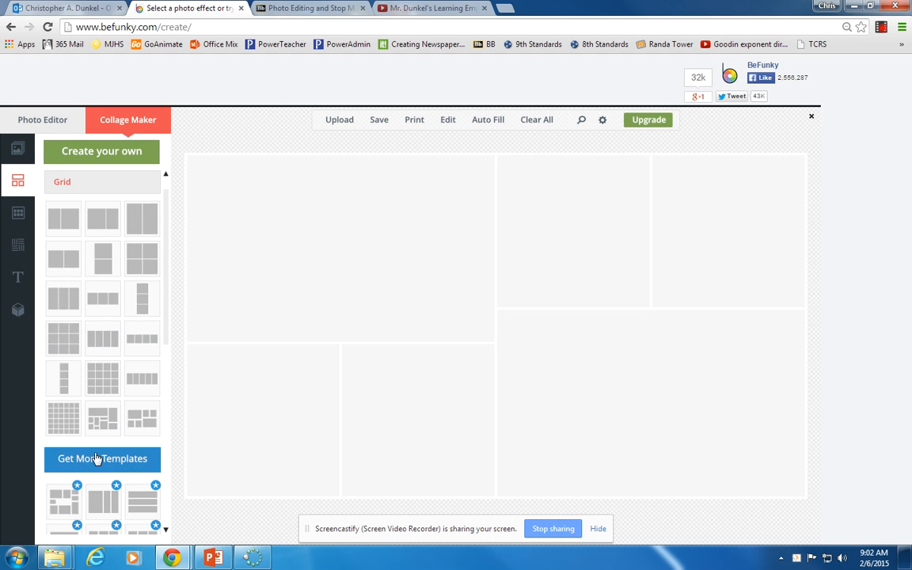
mouse_move(101, 297)
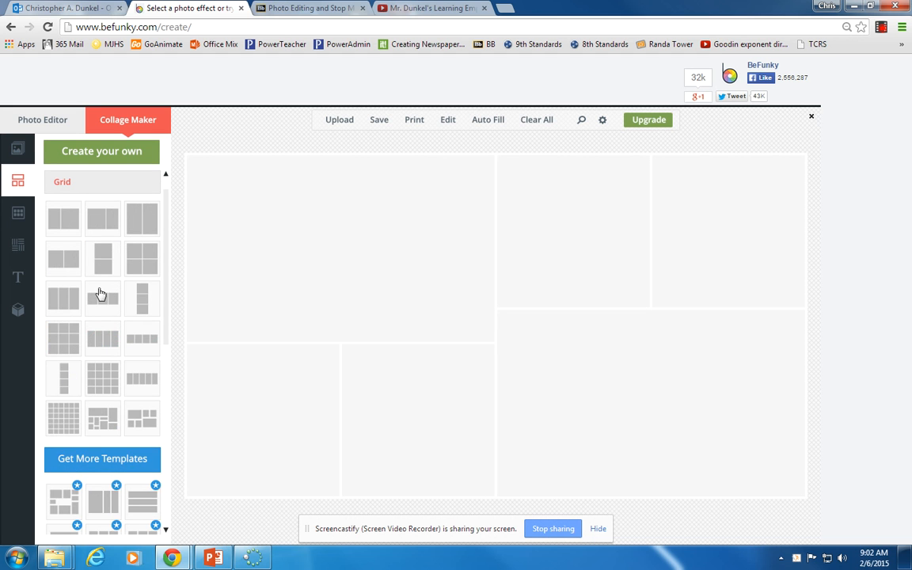
mouse_move(128, 491)
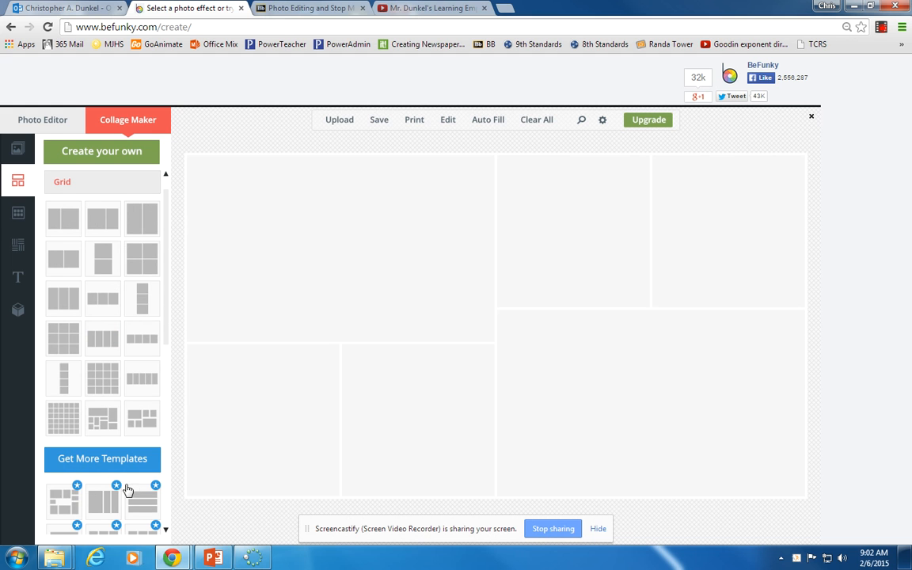
mouse_move(114, 500)
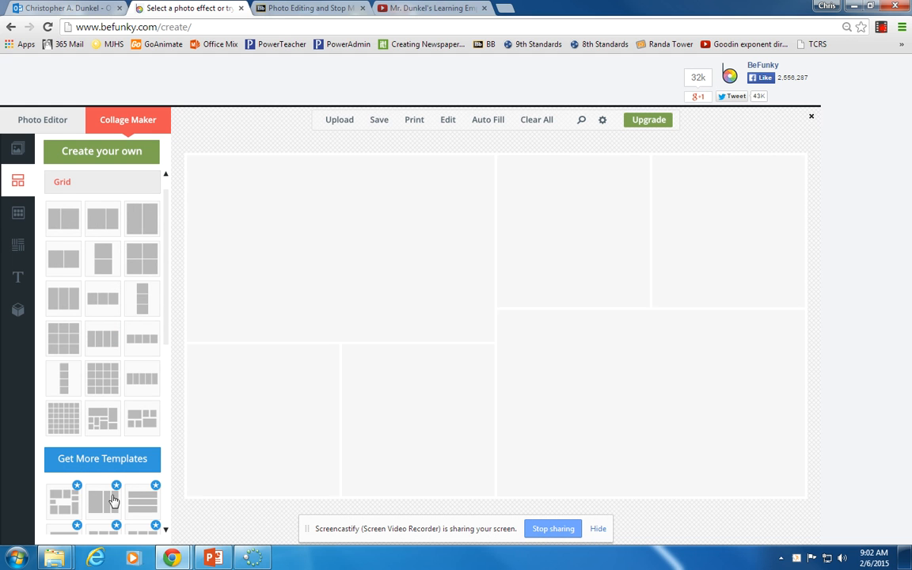
mouse_move(358, 241)
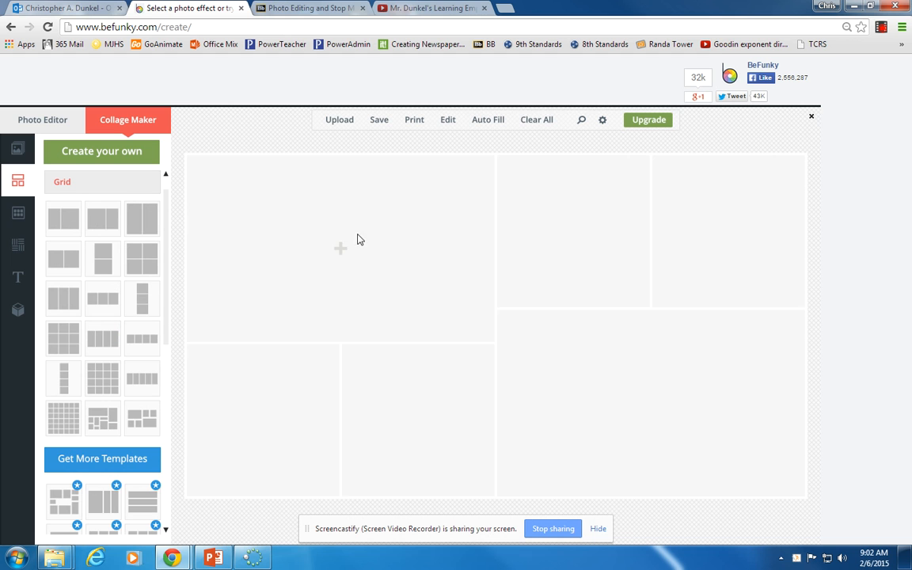
mouse_move(513, 232)
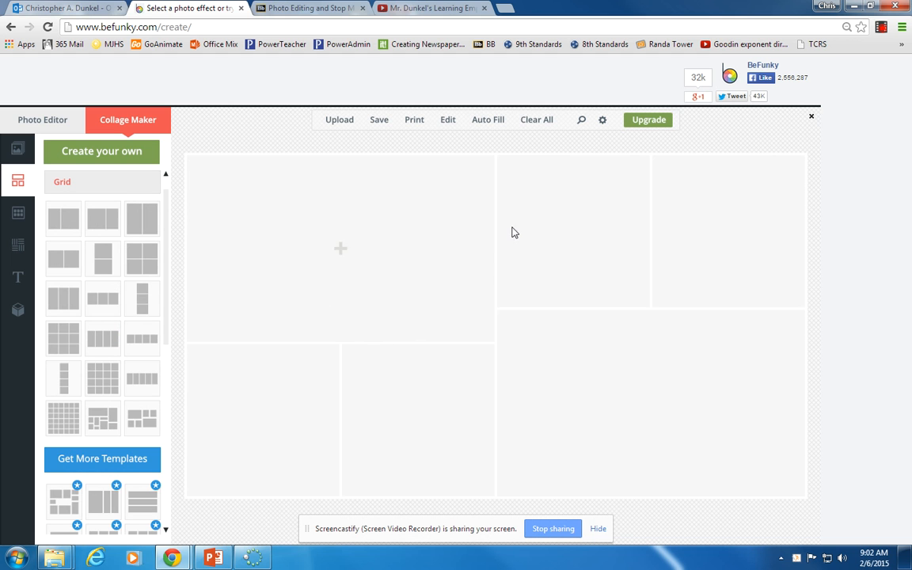
mouse_move(19, 139)
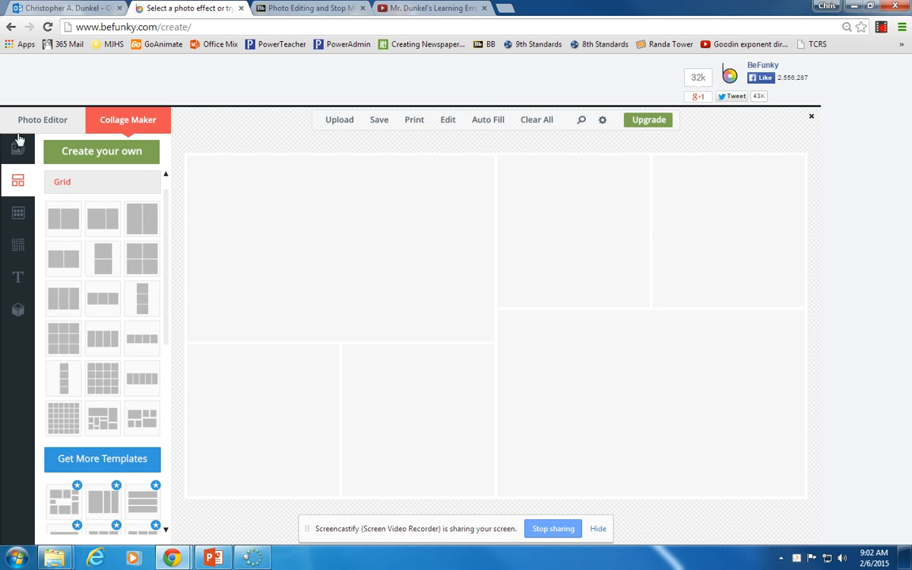
- Bring back the sample photos panel beside the empty six-tile layout
click(17, 149)
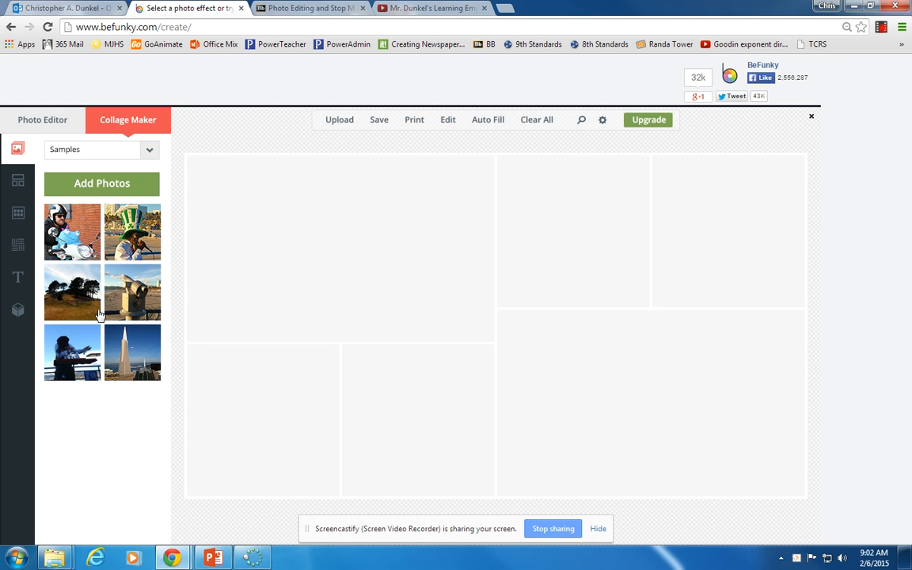
mouse_move(111, 193)
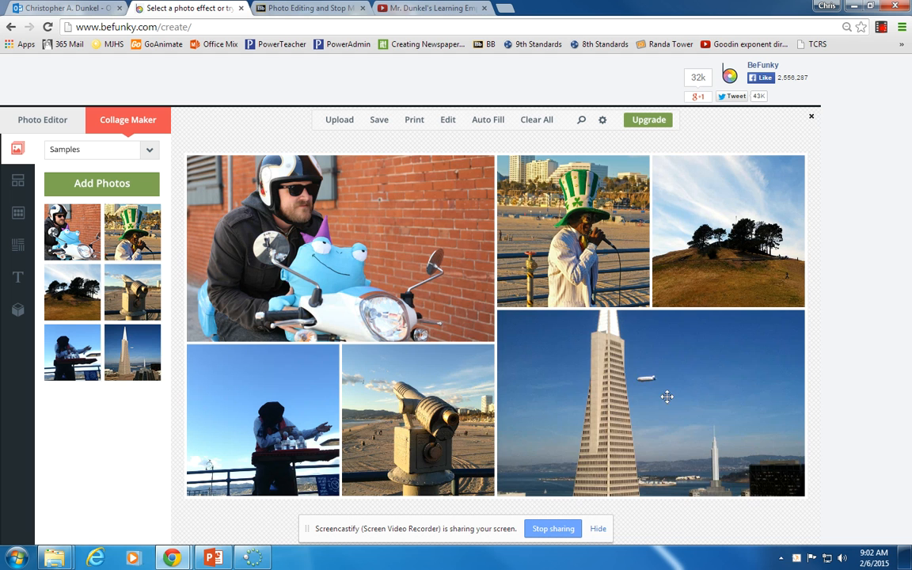
mouse_move(427, 363)
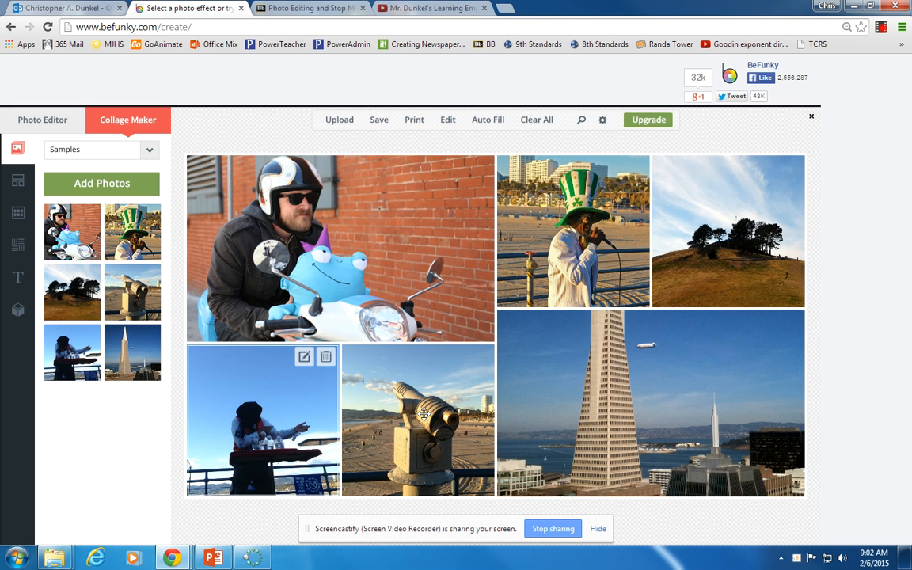
mouse_move(284, 266)
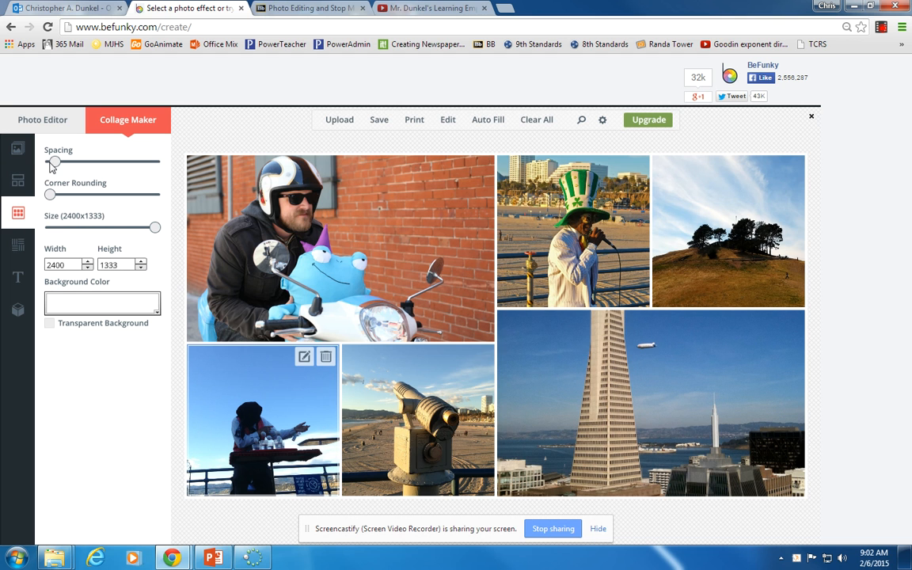
- Set small even spacing between the photos and round their corners
drag(54, 161, 123, 162)
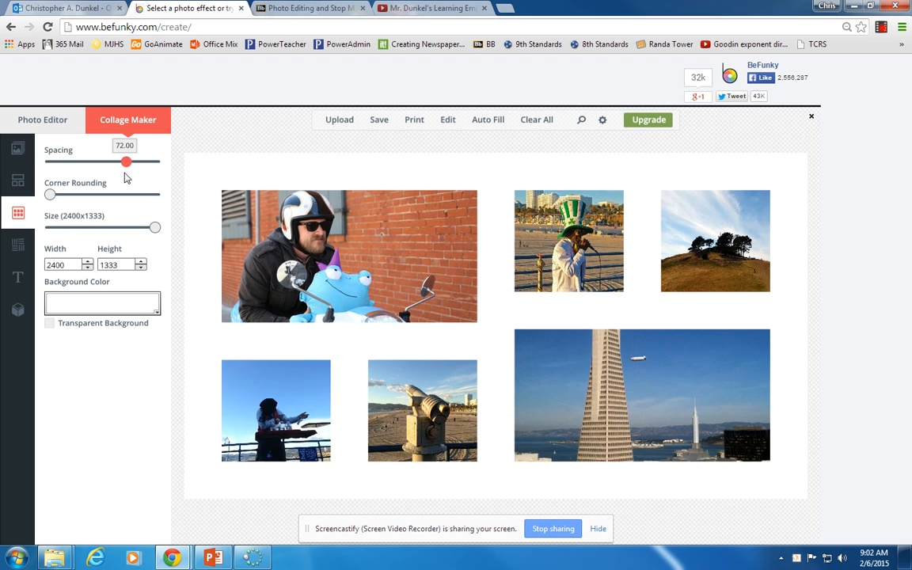
drag(126, 162, 89, 162)
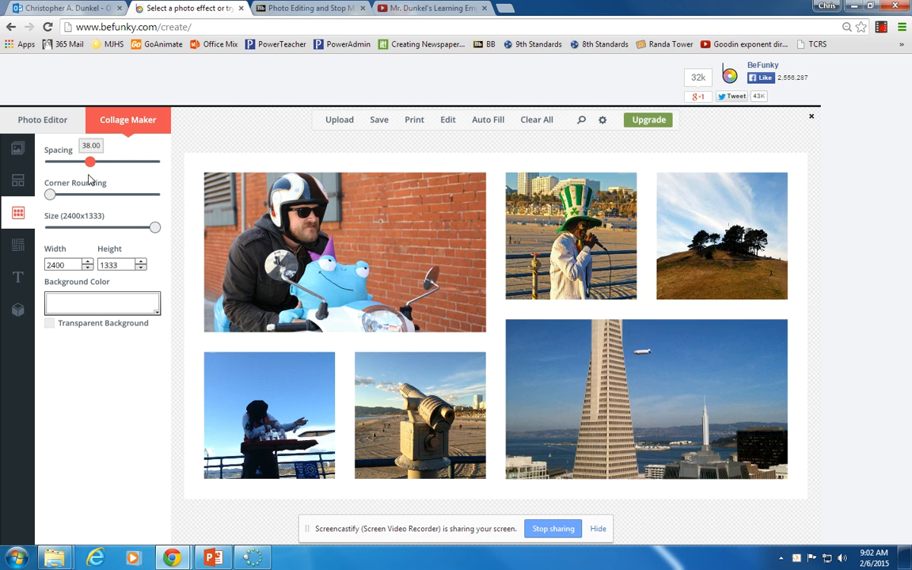
drag(88, 161, 76, 162)
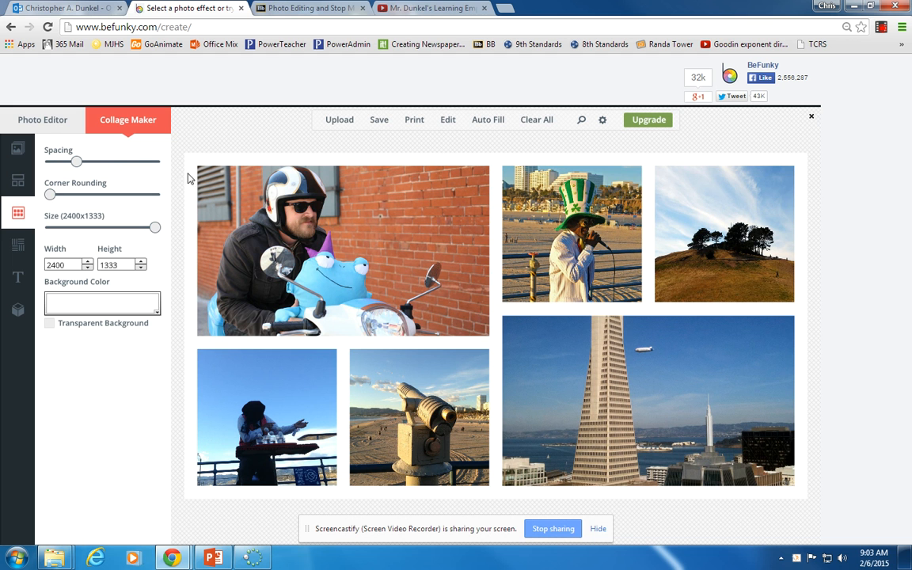
mouse_move(253, 312)
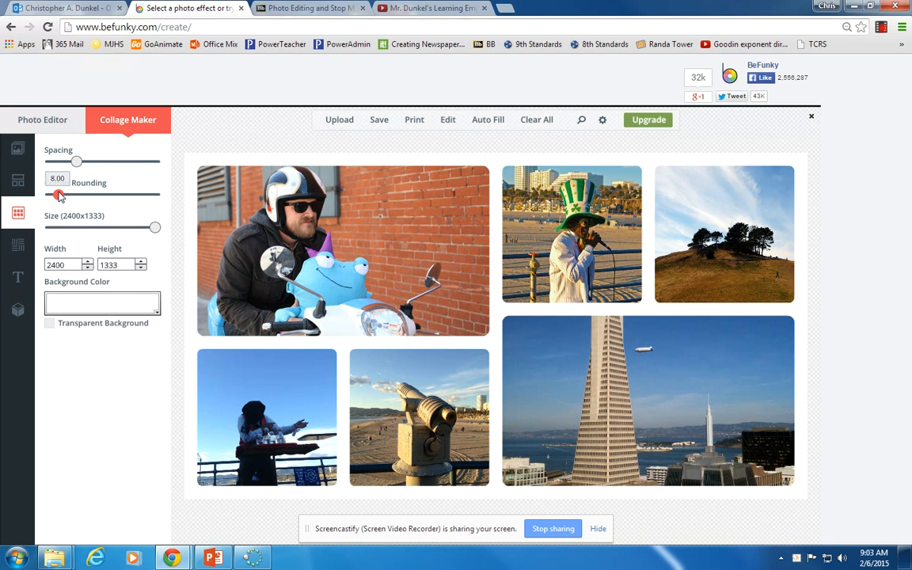
drag(61, 193, 92, 193)
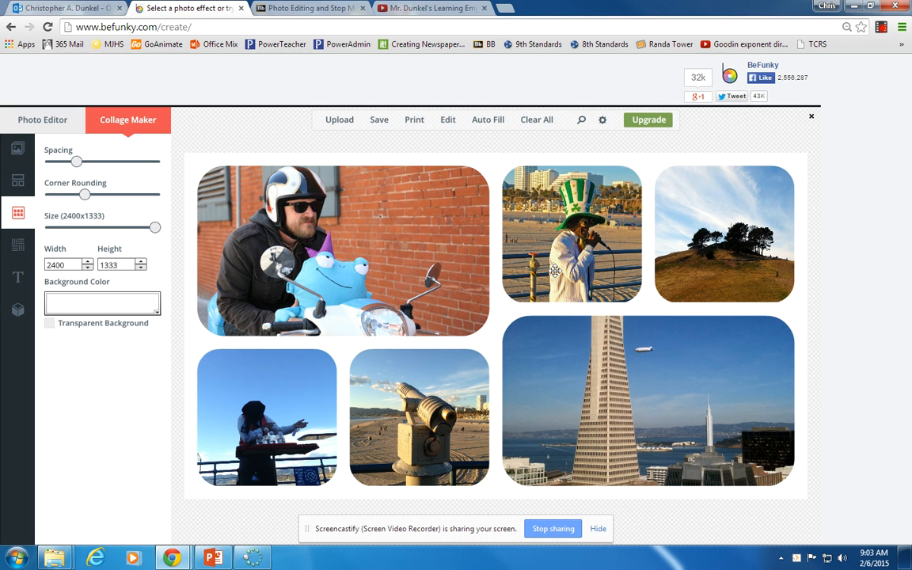
mouse_move(259, 212)
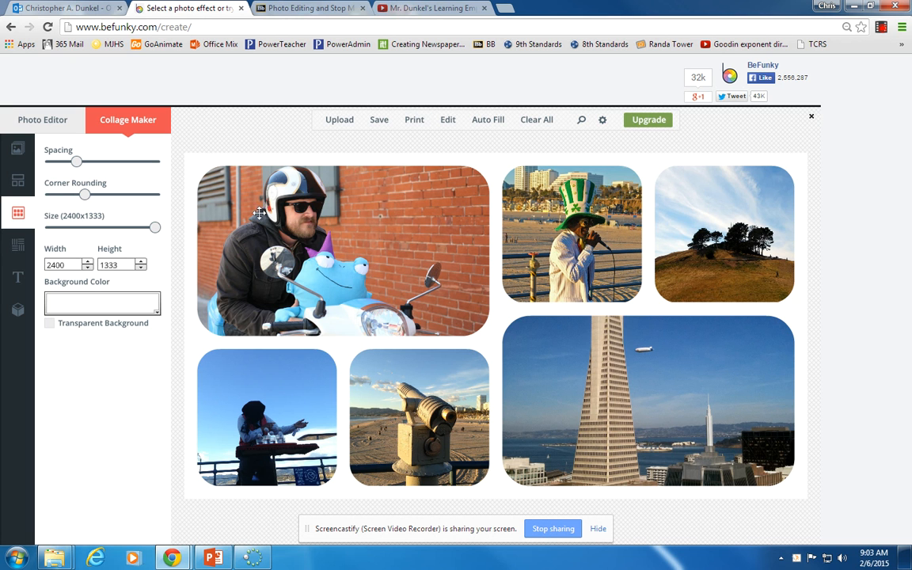
mouse_move(485, 203)
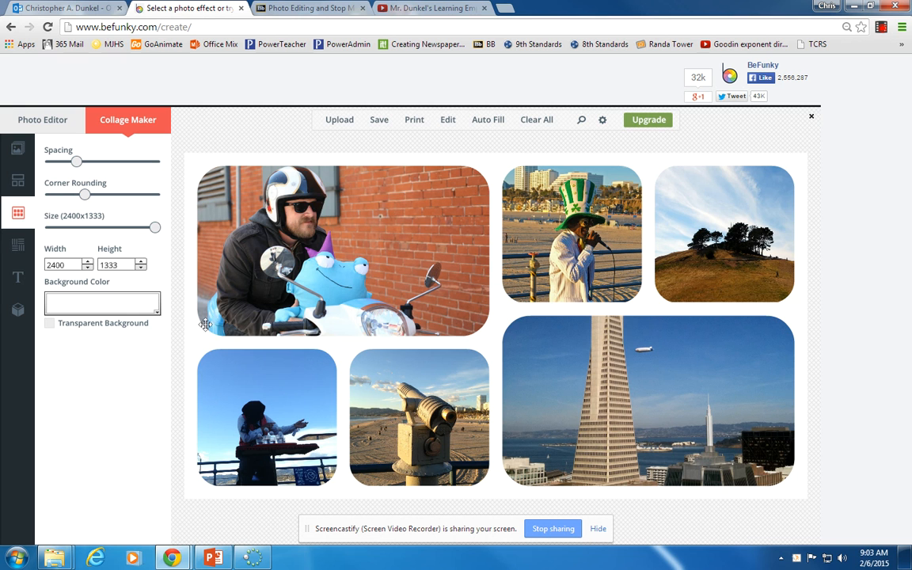
mouse_move(713, 151)
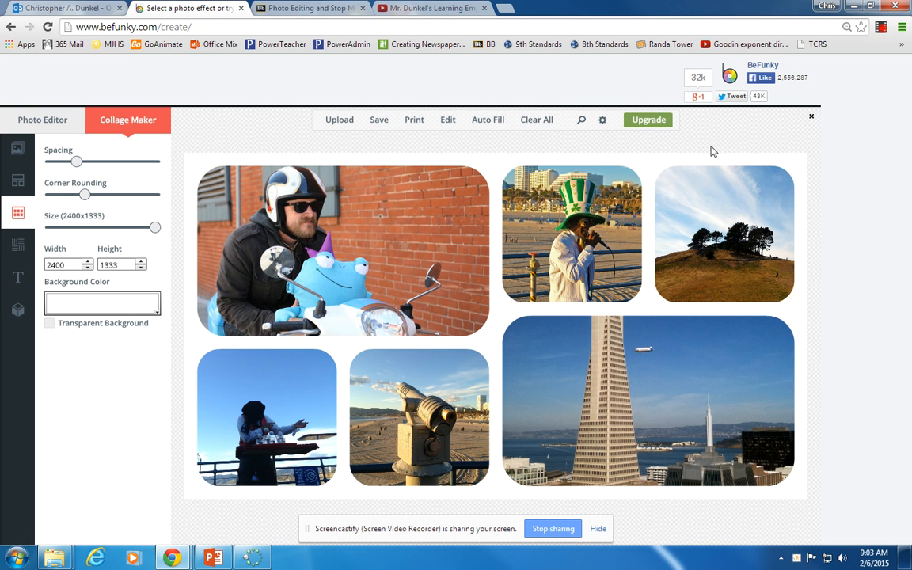
mouse_move(238, 519)
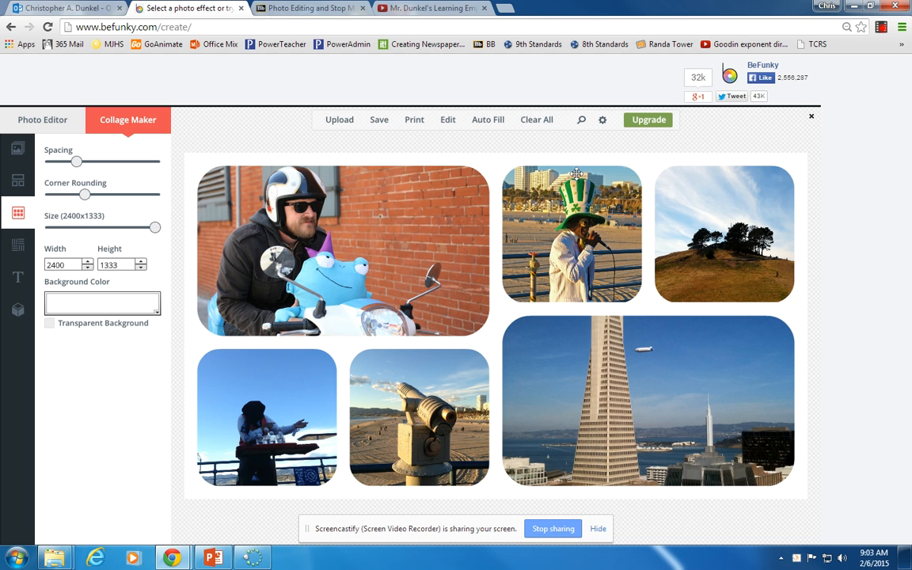
- Choose blue as the collage background colour
click(102, 304)
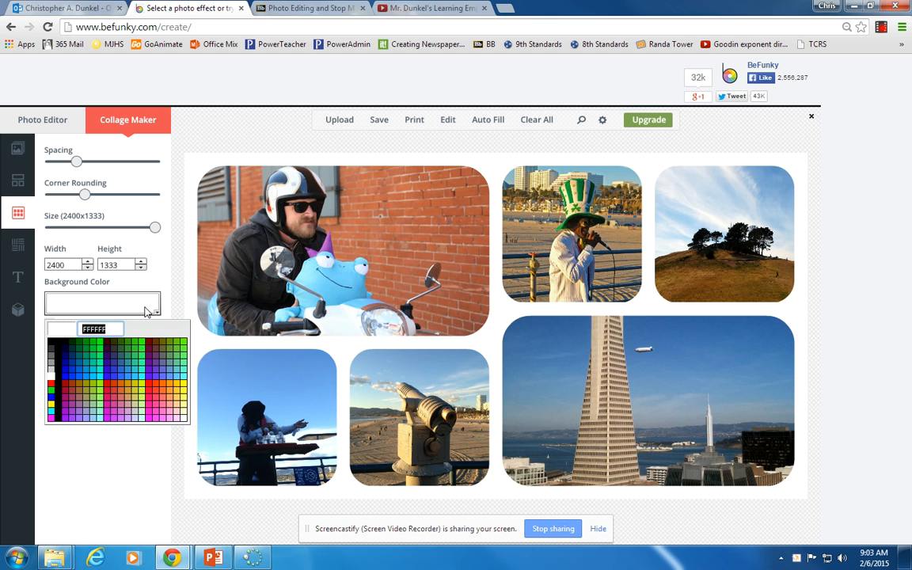
click(168, 371)
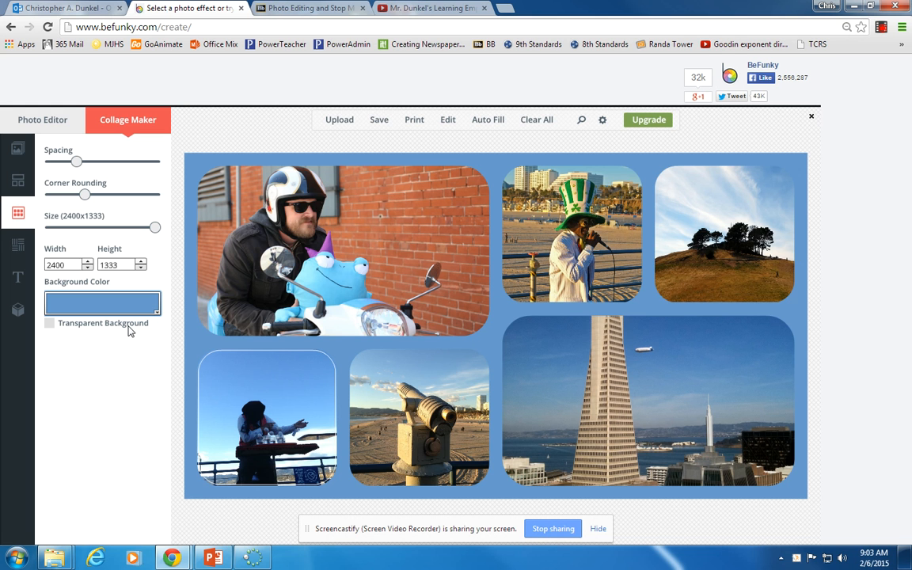
mouse_move(160, 288)
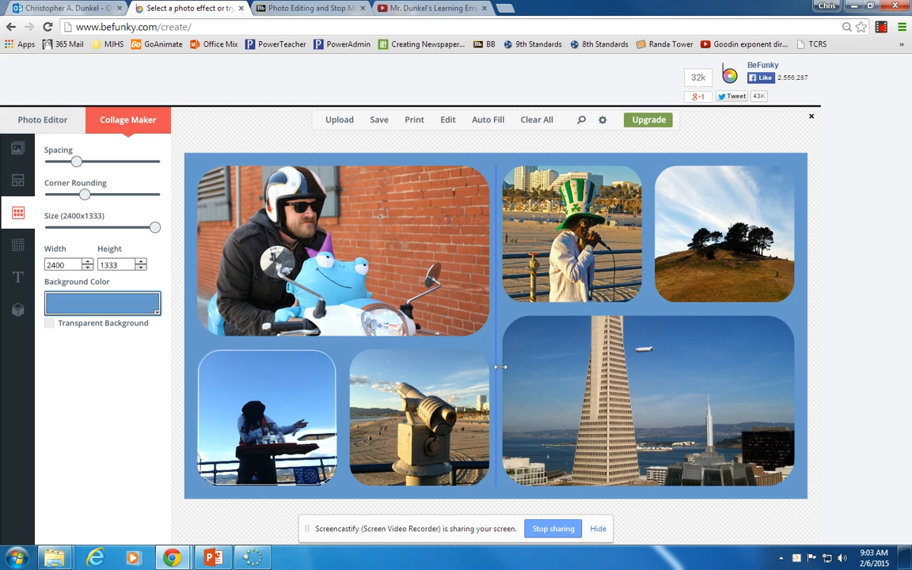
mouse_move(434, 358)
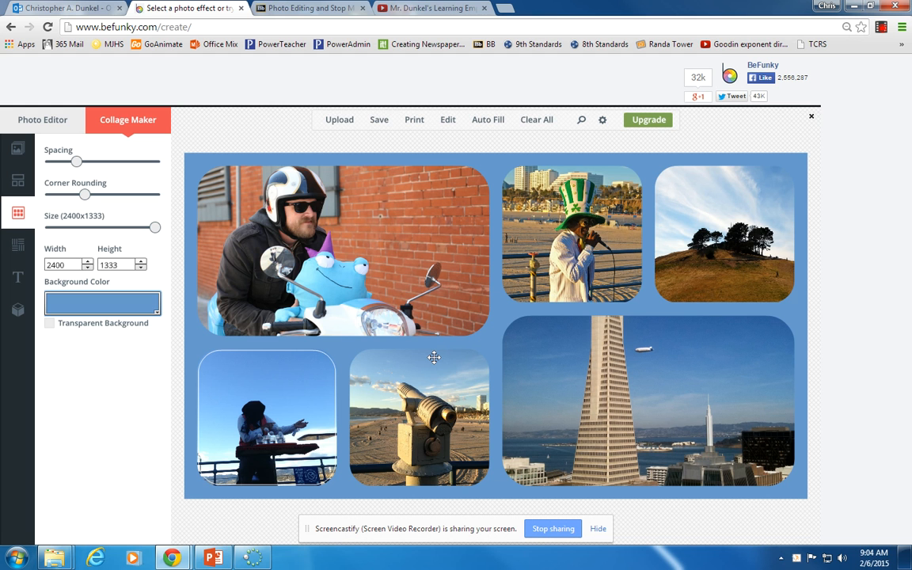
mouse_move(209, 374)
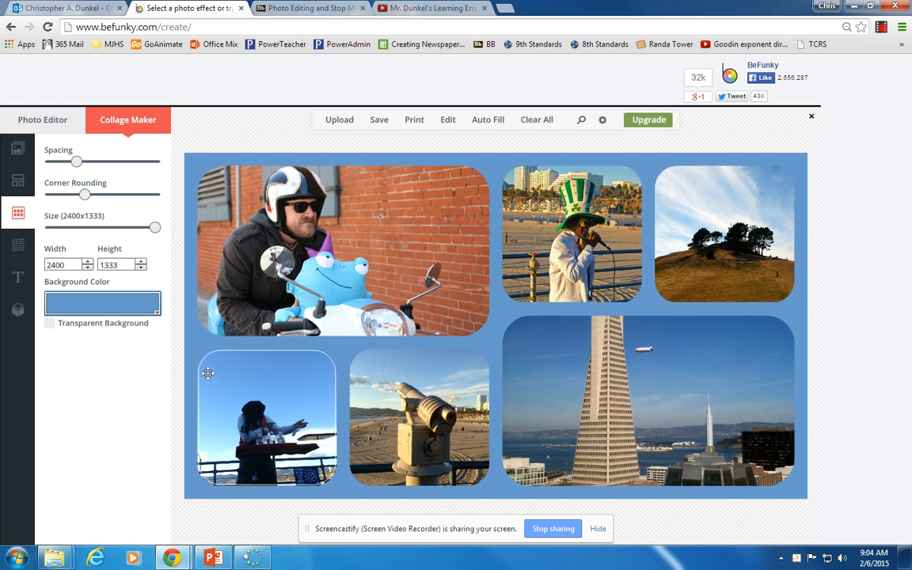
mouse_move(76, 367)
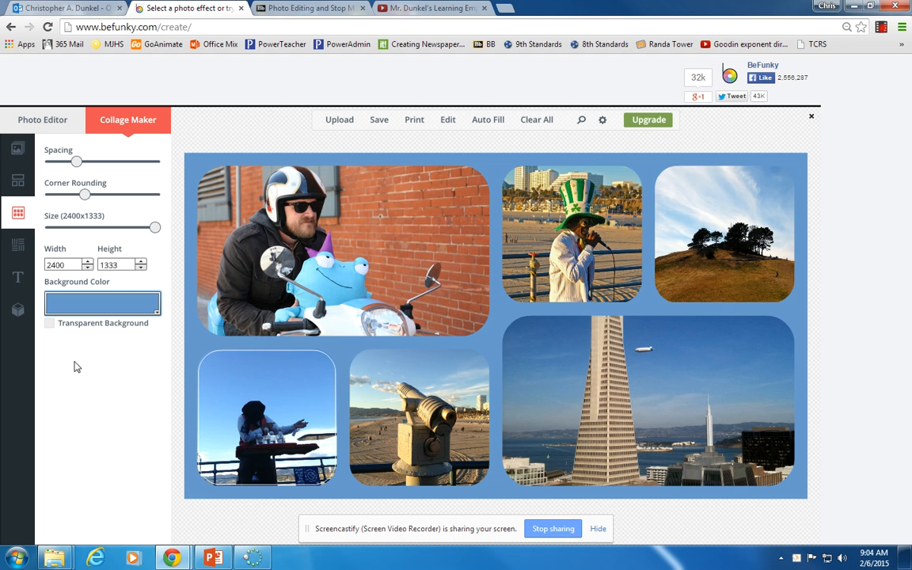
- Make the collage background transparent instead of blue
click(51, 323)
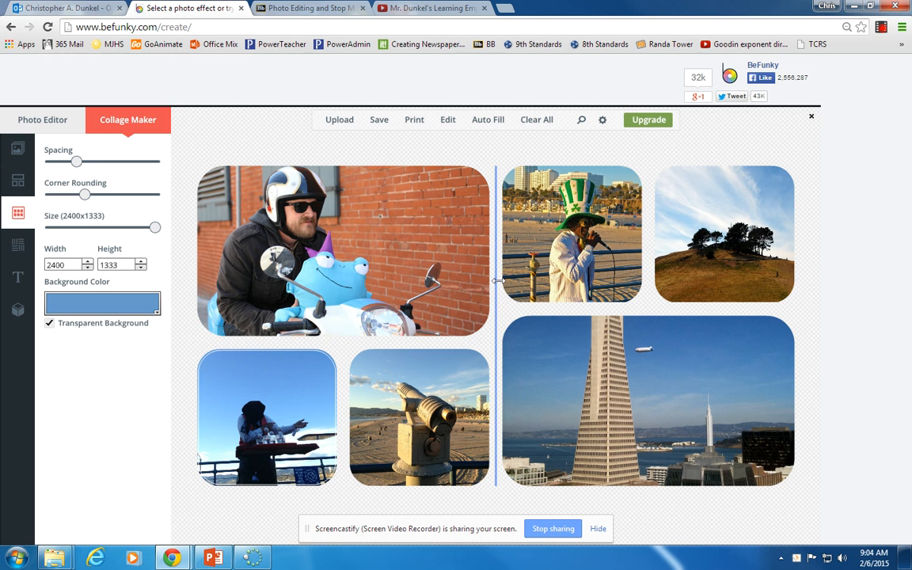
mouse_move(413, 277)
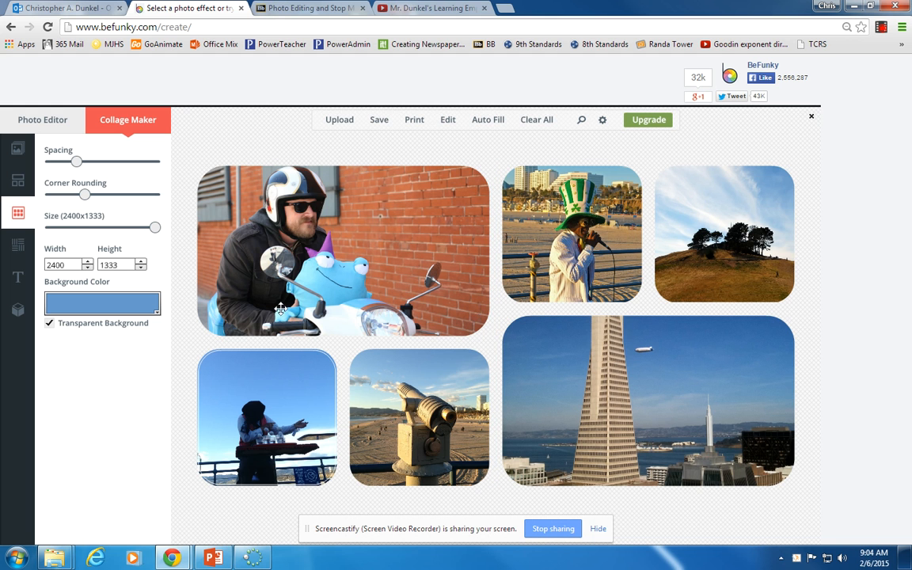
click(18, 244)
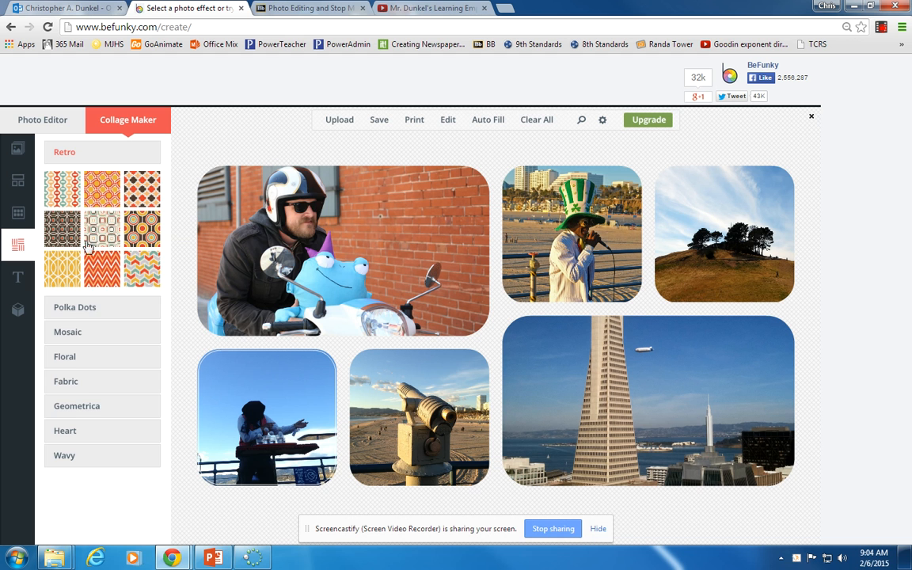
- Expand the Polka Dots pattern collection, then show the Featured Fonts text list
click(75, 307)
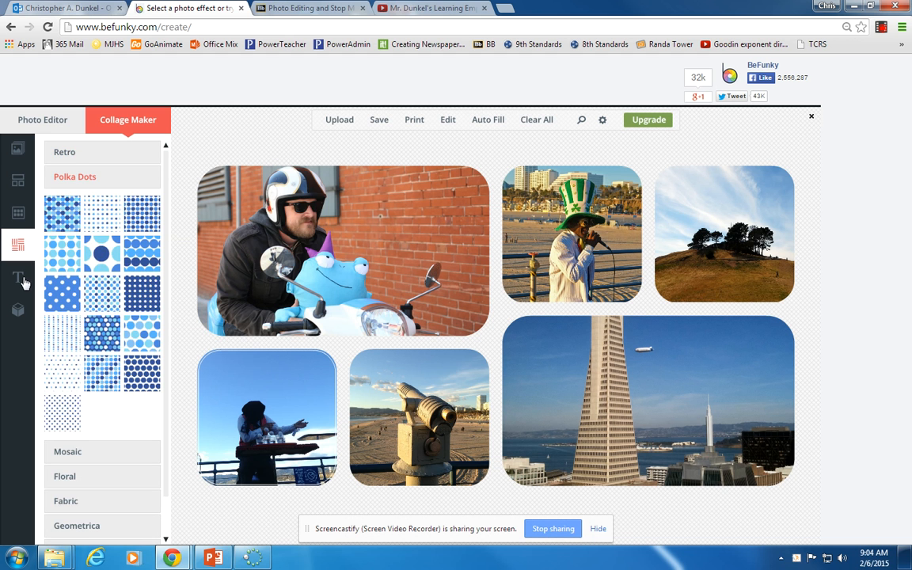
click(17, 276)
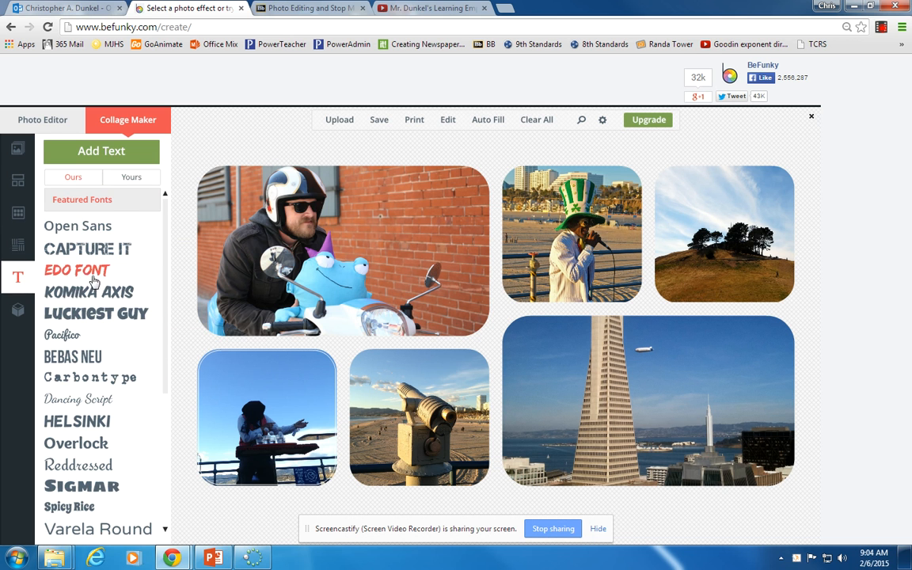
click(101, 152)
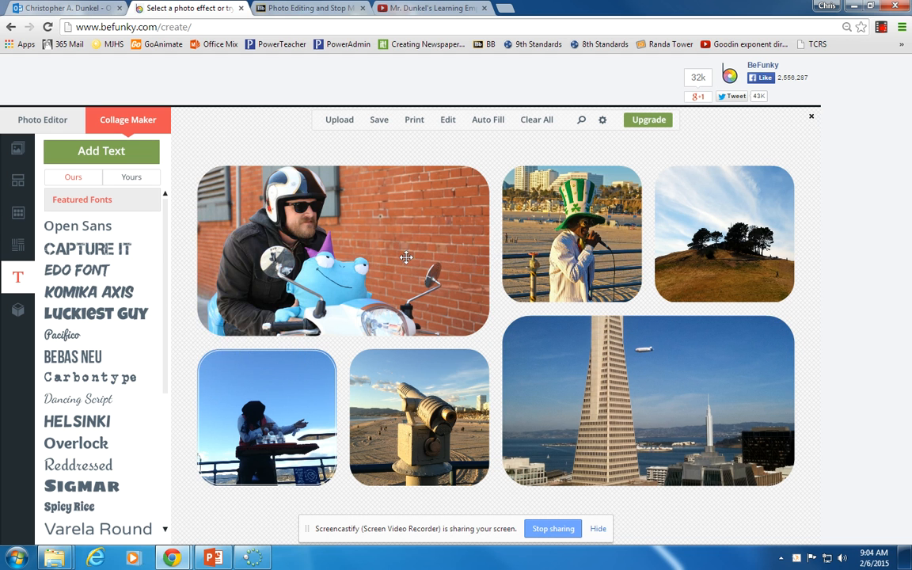
- Add the black cartoon-face goodie and place it on the brick-wall photo
click(17, 309)
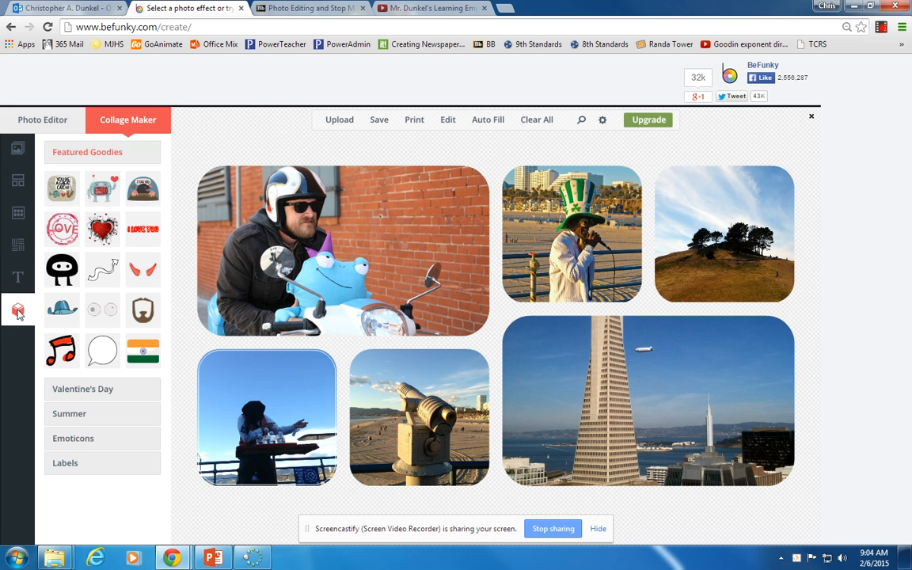
scroll(down, 3)
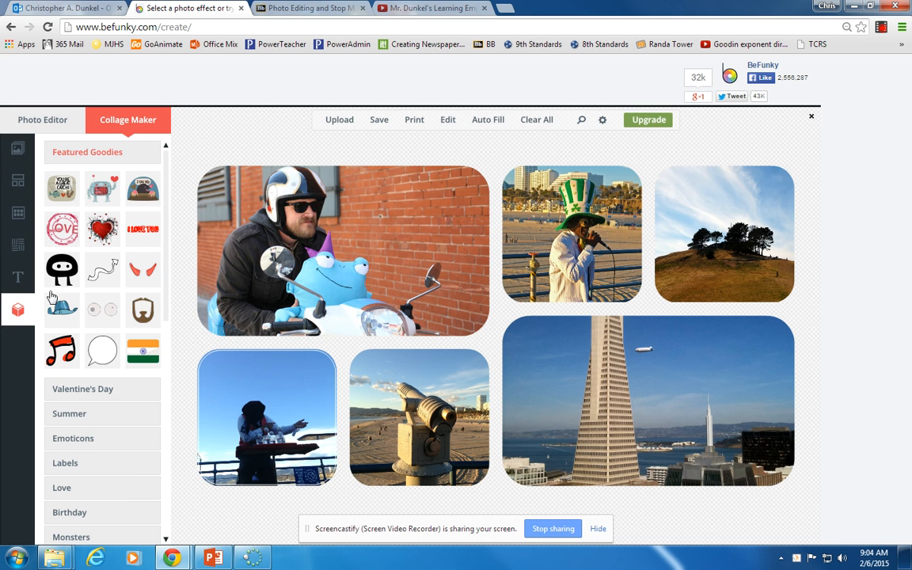
click(62, 269)
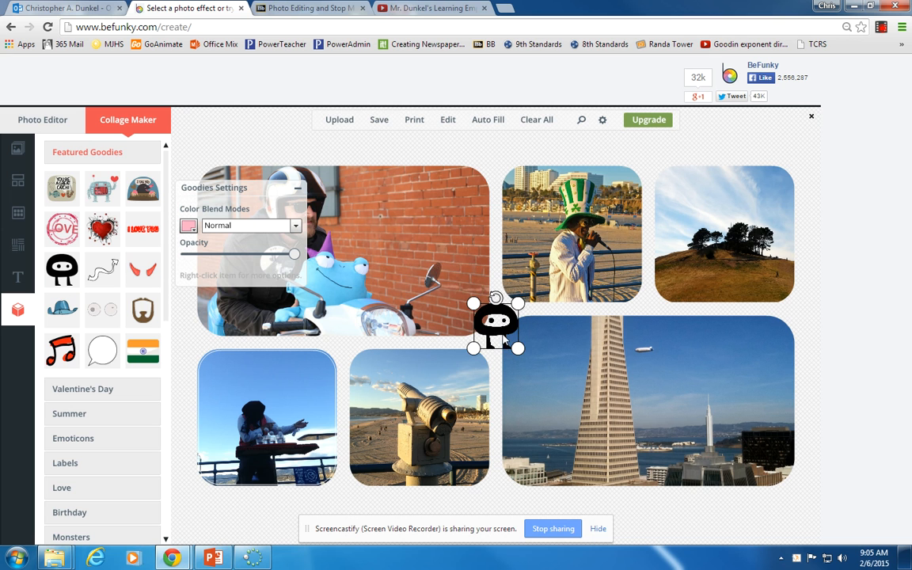
drag(497, 323, 424, 213)
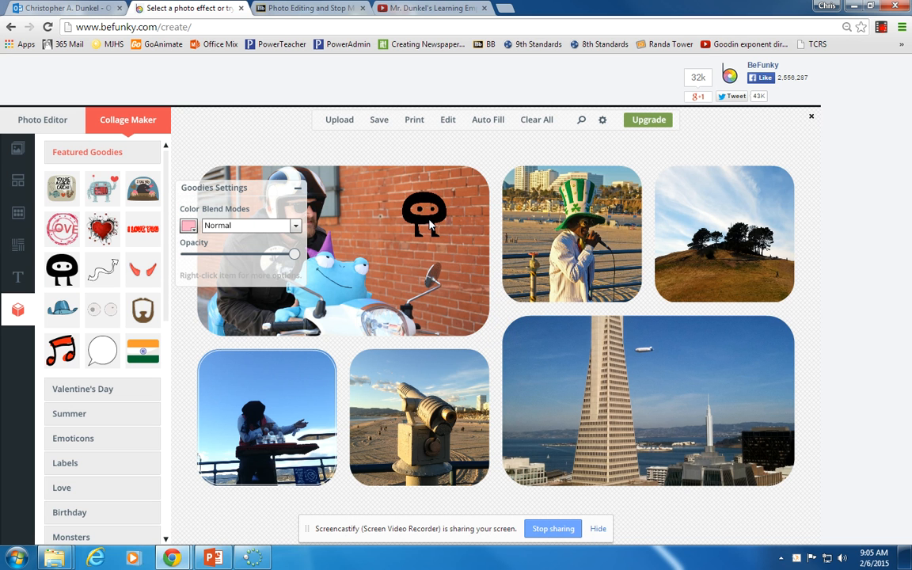
click(424, 212)
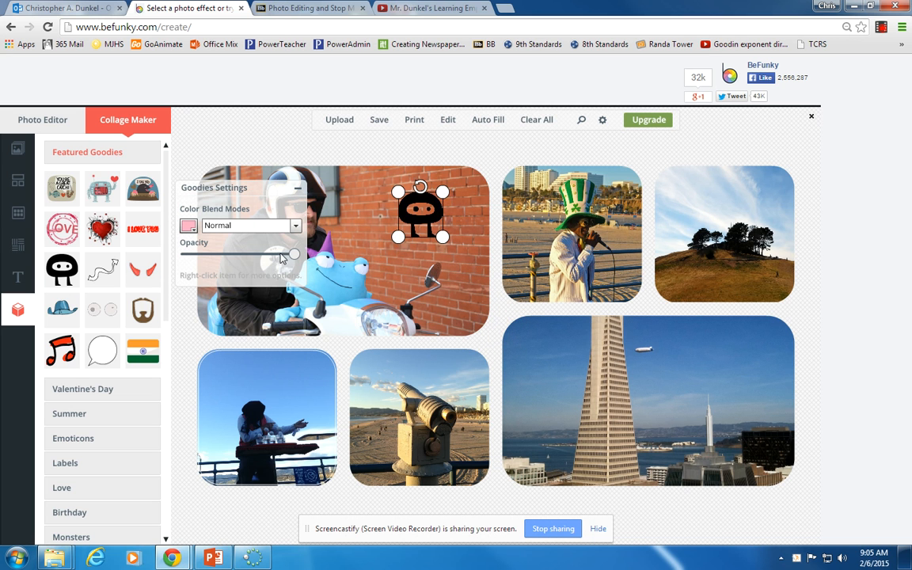
- Adjust the sticker's opacity, settling it at about half so it looks semi-transparent
drag(295, 254, 244, 253)
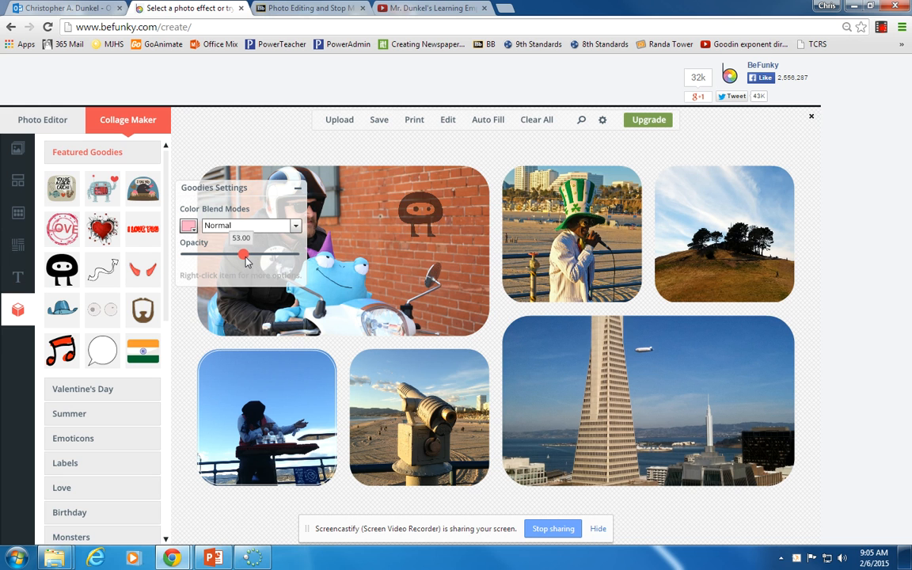
drag(243, 253, 209, 253)
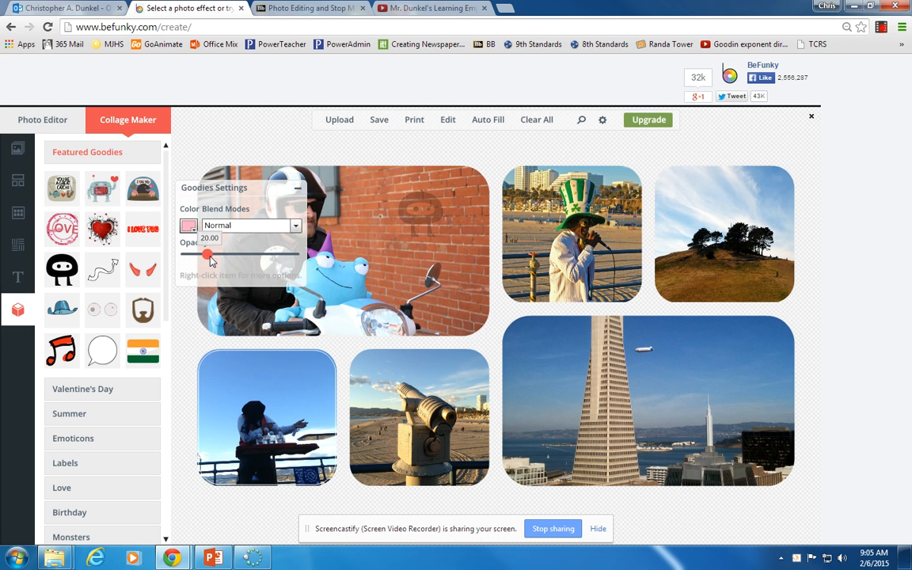
drag(209, 253, 205, 253)
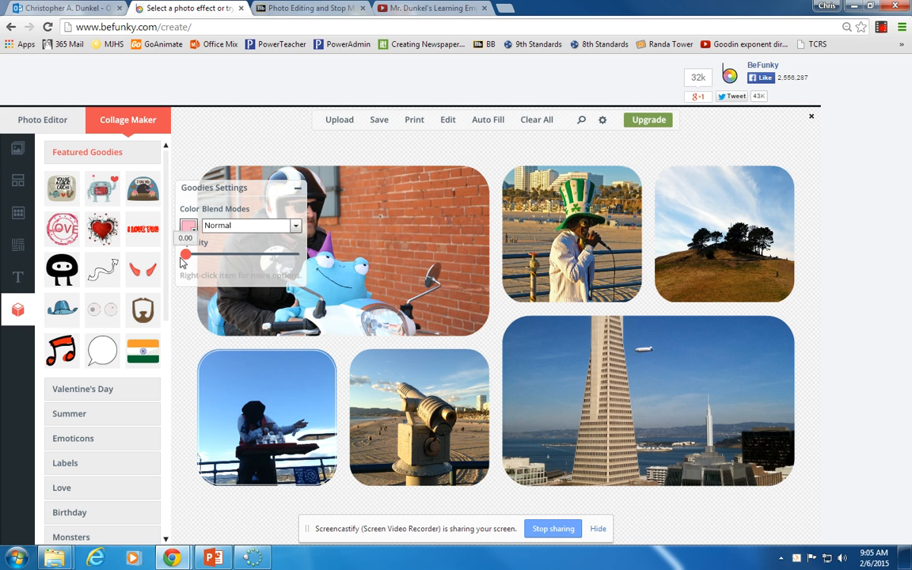
drag(184, 253, 197, 254)
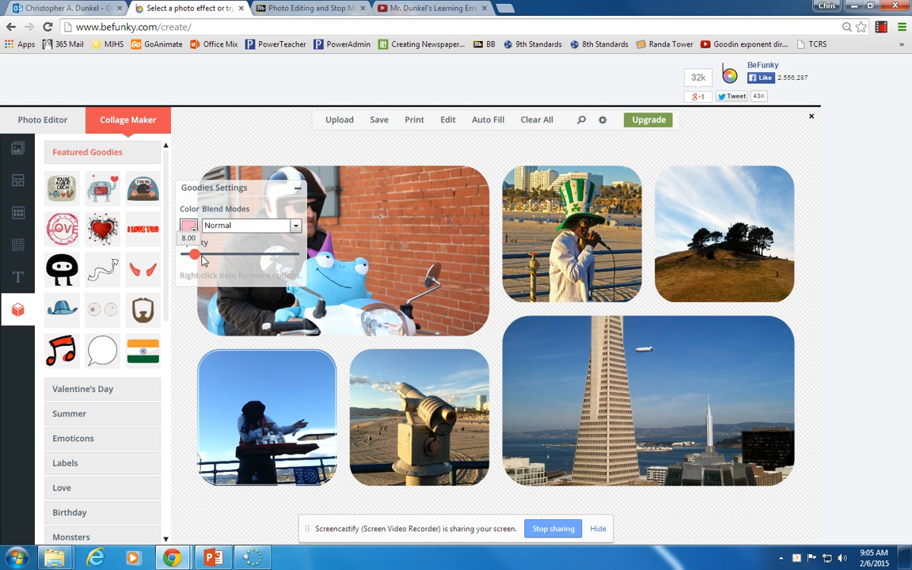
drag(195, 254, 295, 254)
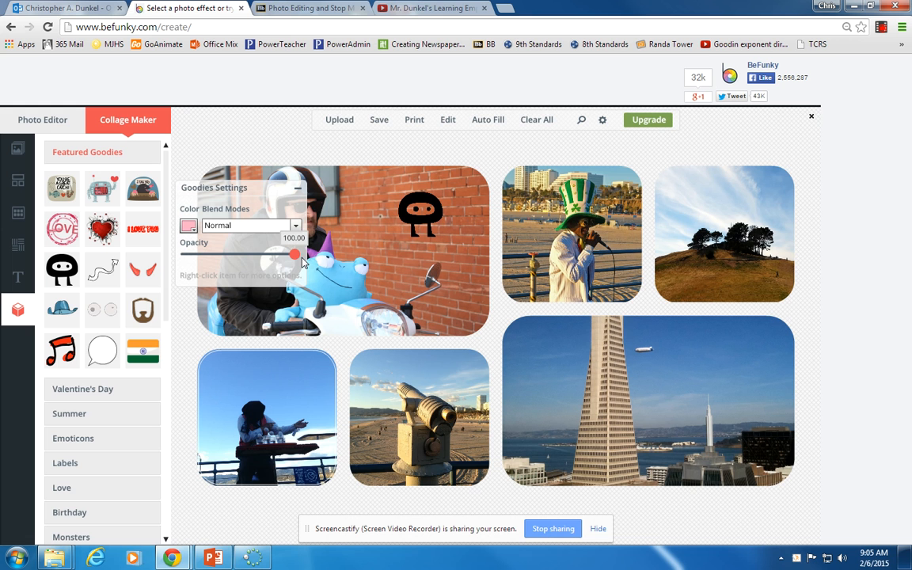
drag(298, 253, 266, 254)
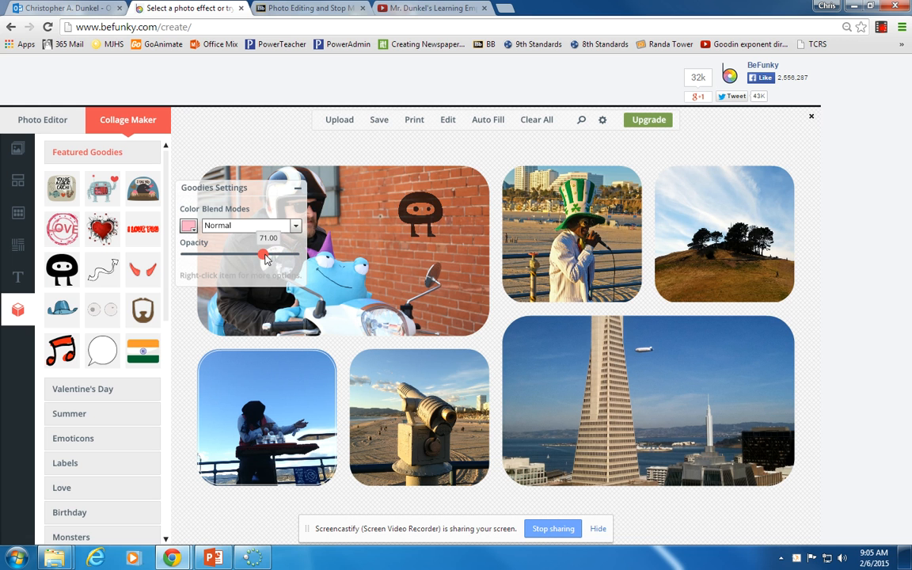
drag(264, 253, 240, 253)
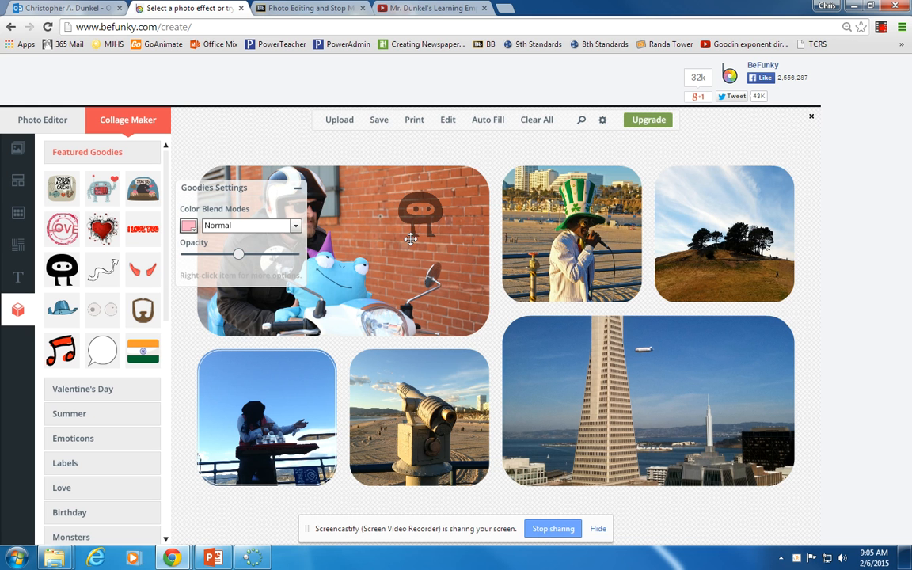
drag(239, 253, 250, 253)
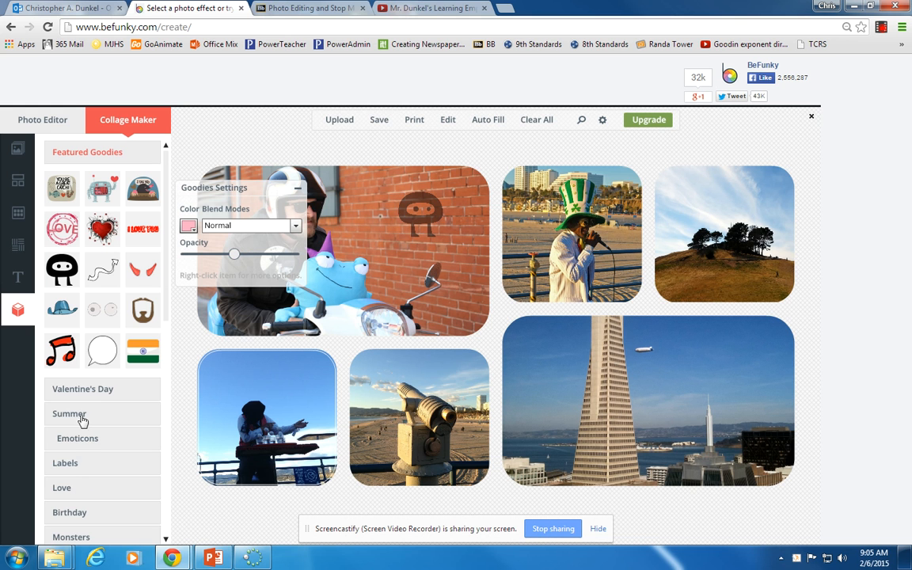
mouse_move(165, 447)
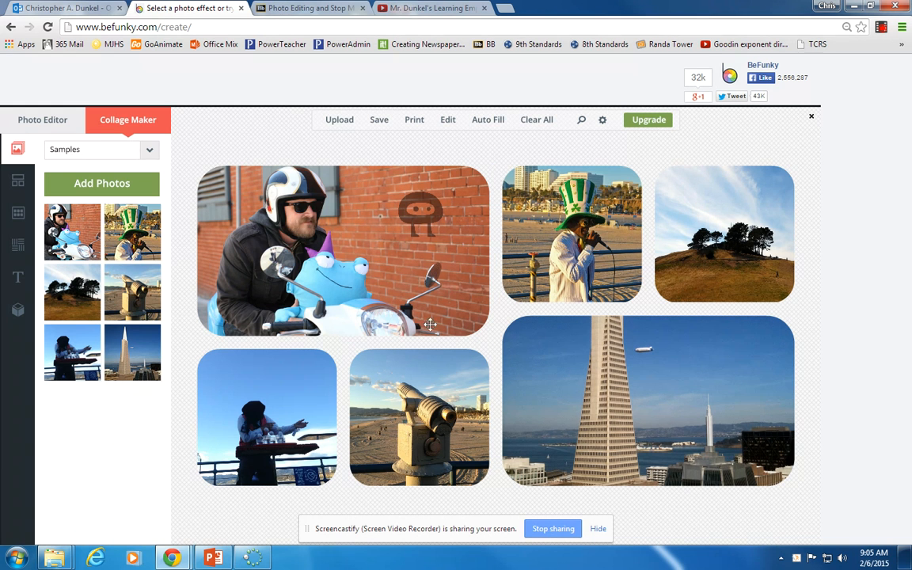
mouse_move(842, 84)
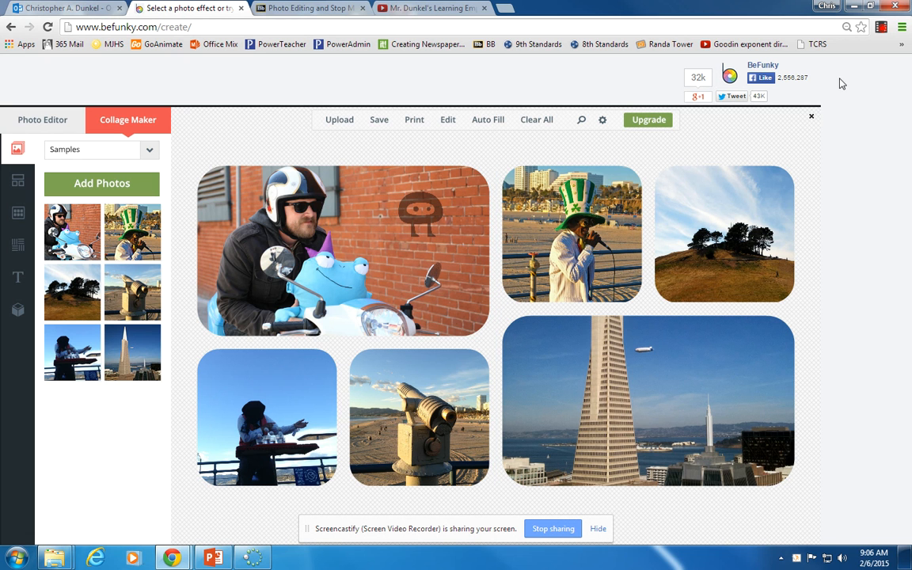